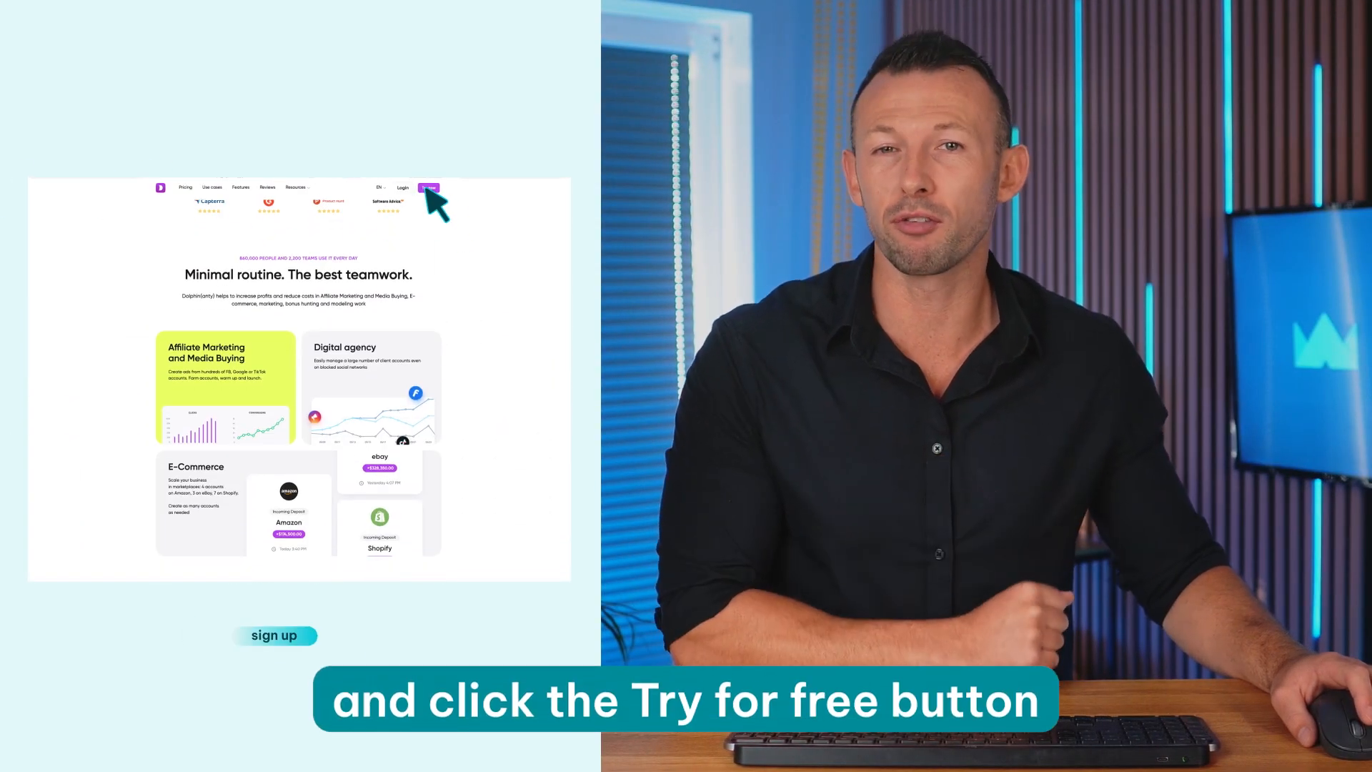
Submit the sign-up form to create a new Dolphin Anty account with email and password.
left_click(429, 187)
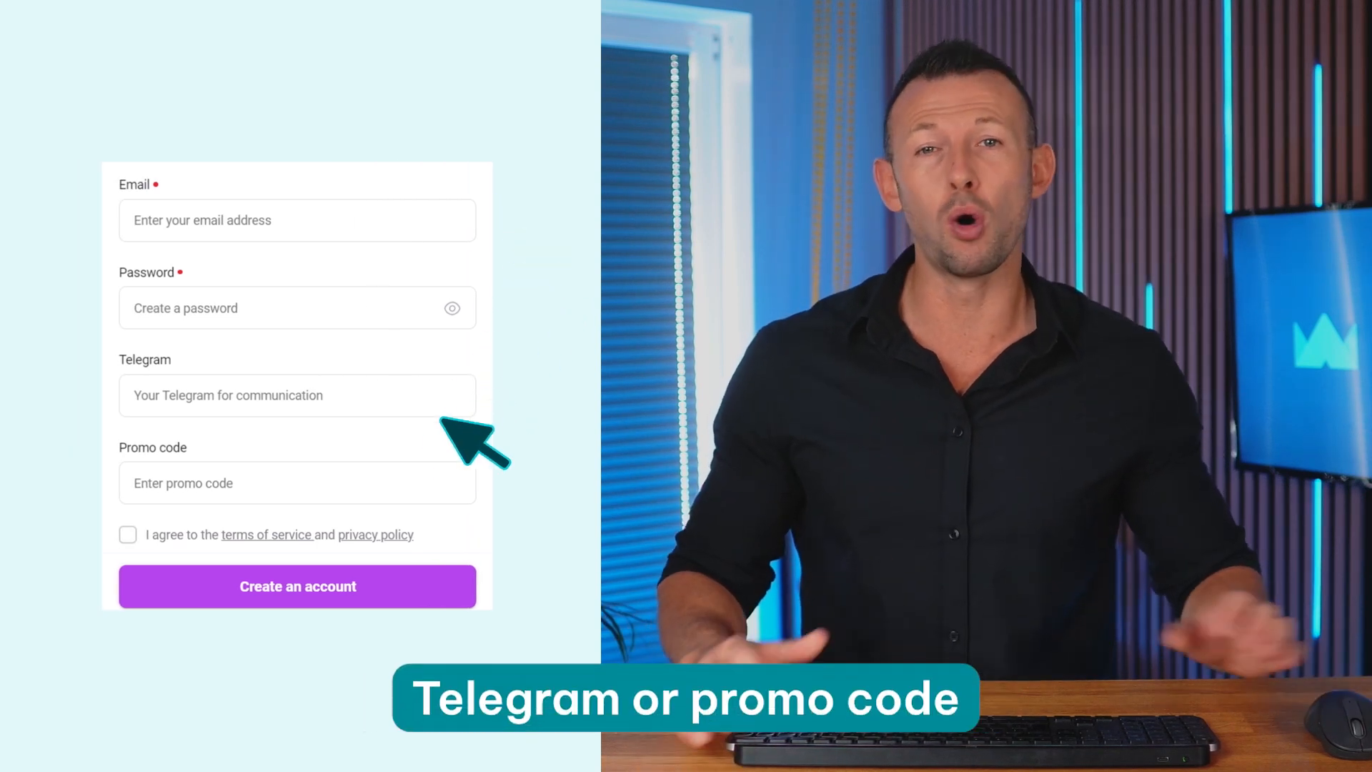
mouse_move(302, 593)
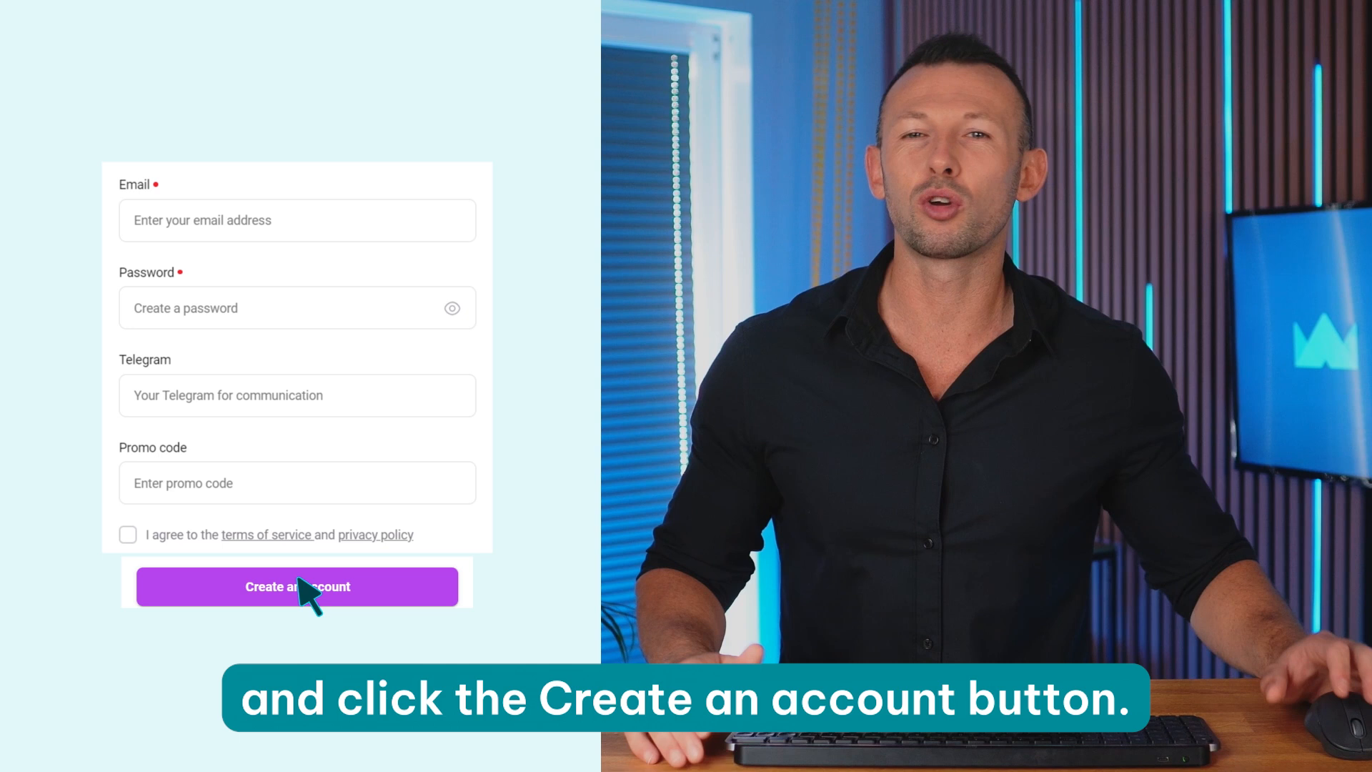
left_click(298, 586)
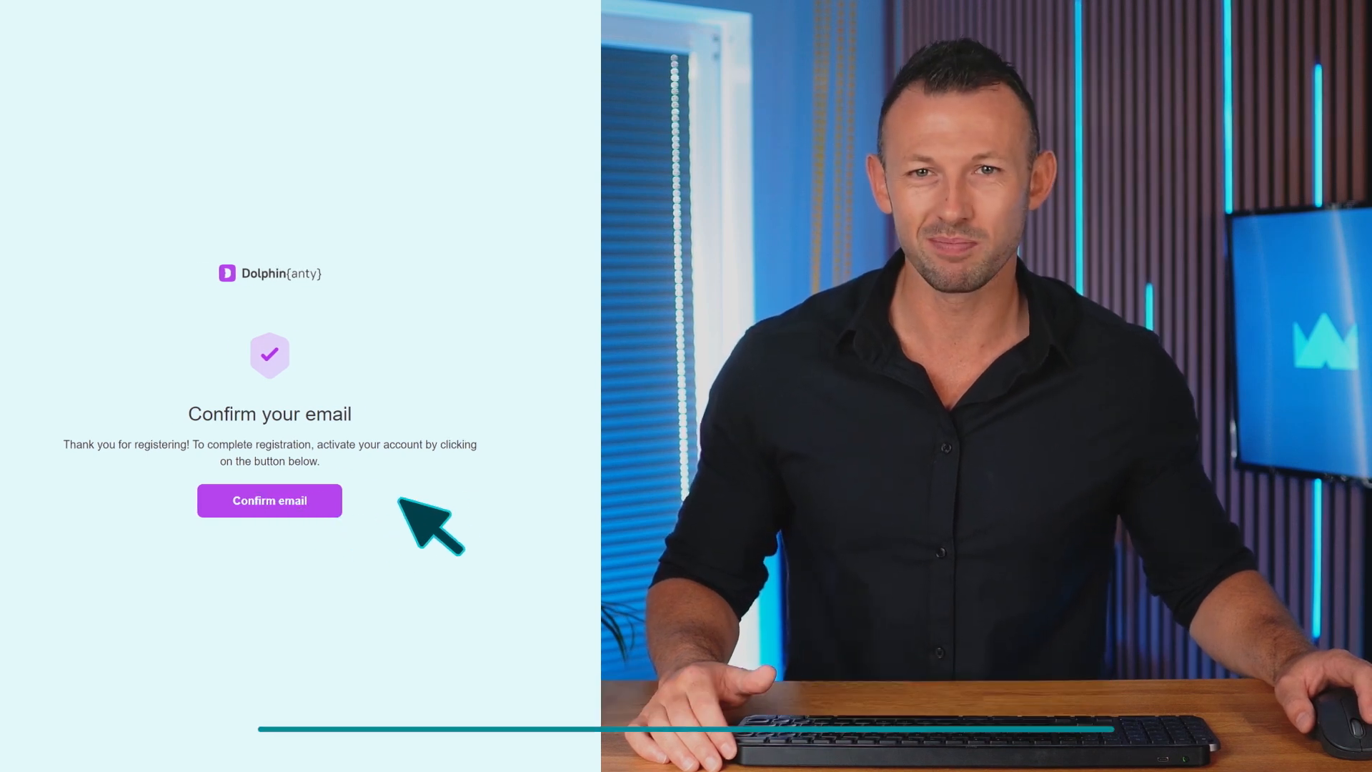
Activate the account via the Confirm email button in the registration message.
left_click(270, 500)
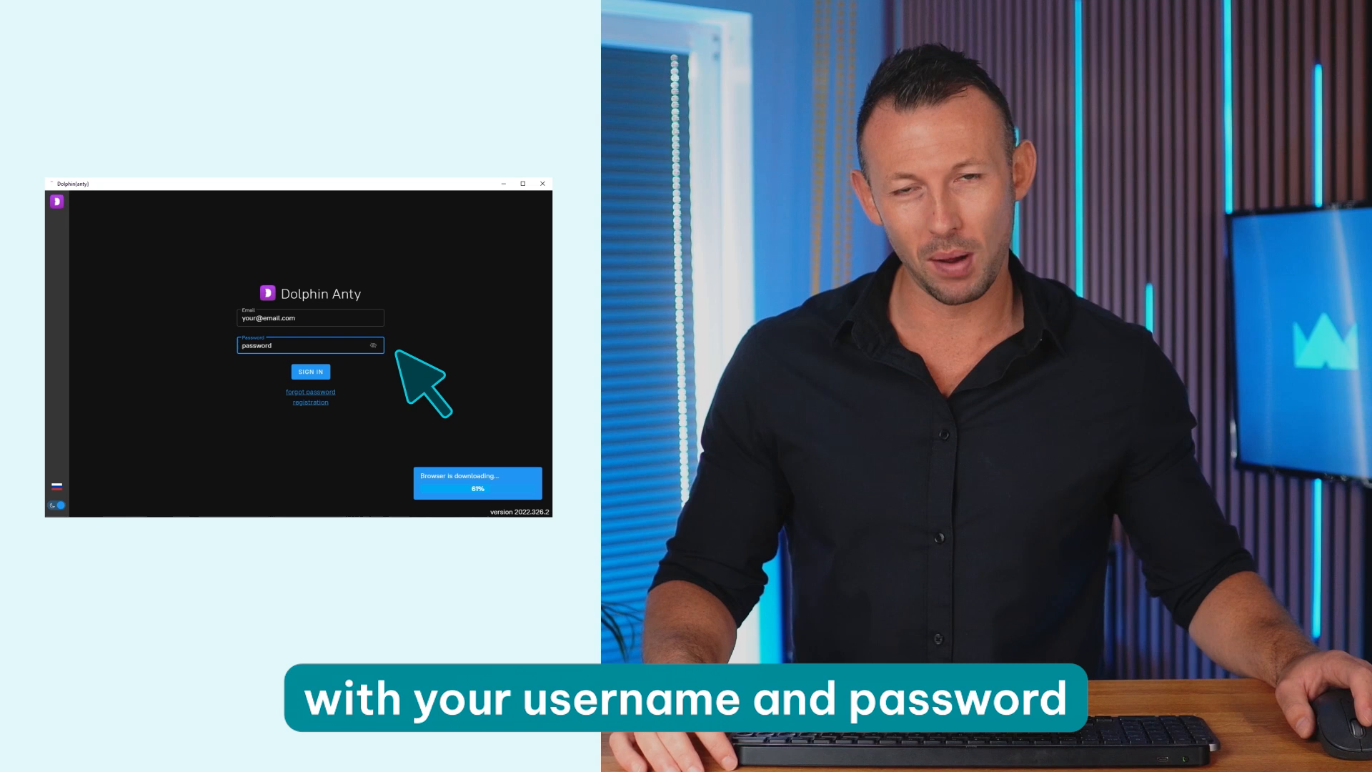
Log in to the Dolphin Anty desktop app with the new account's credentials.
left_click(310, 372)
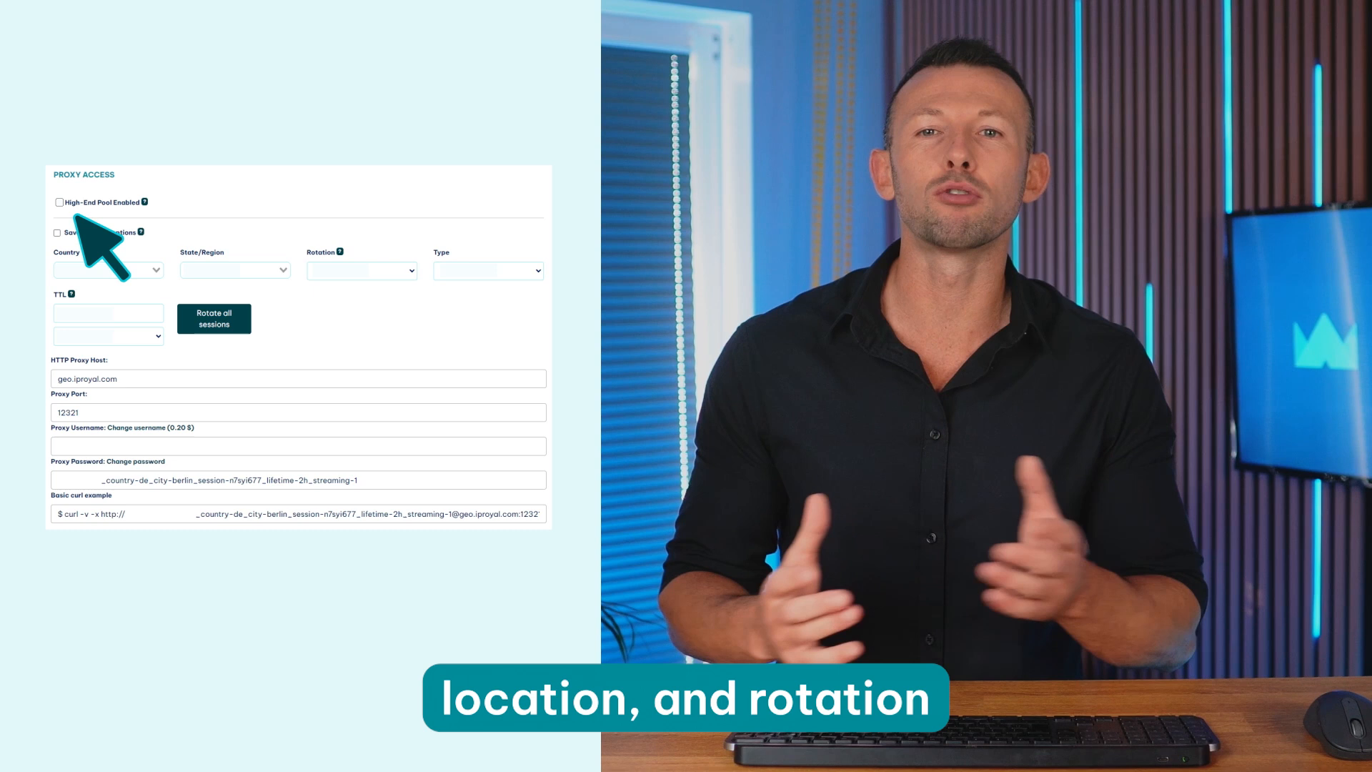
Enable the High-End Pool with Germany/Berlin location, Sticky IP rotation and HTTP/HTTPS type.
left_click(58, 202)
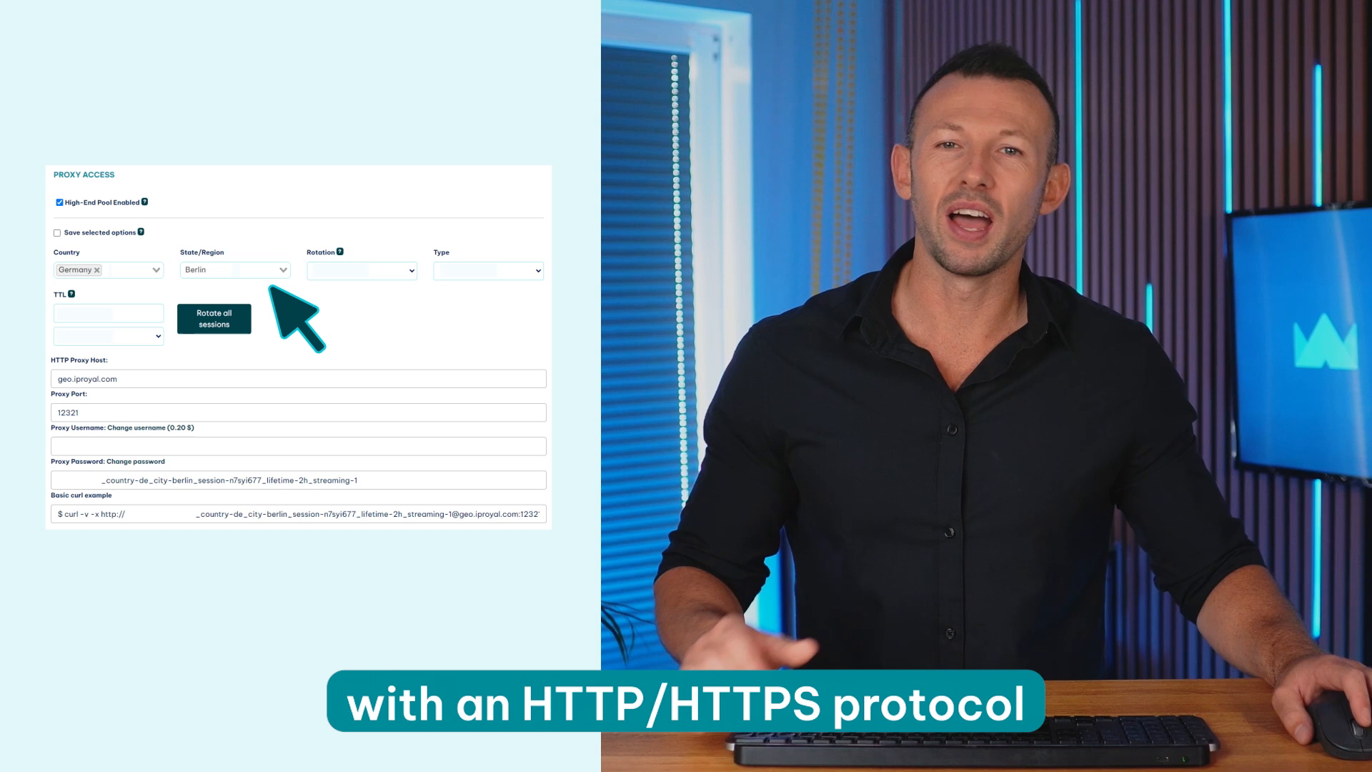
left_click(488, 270)
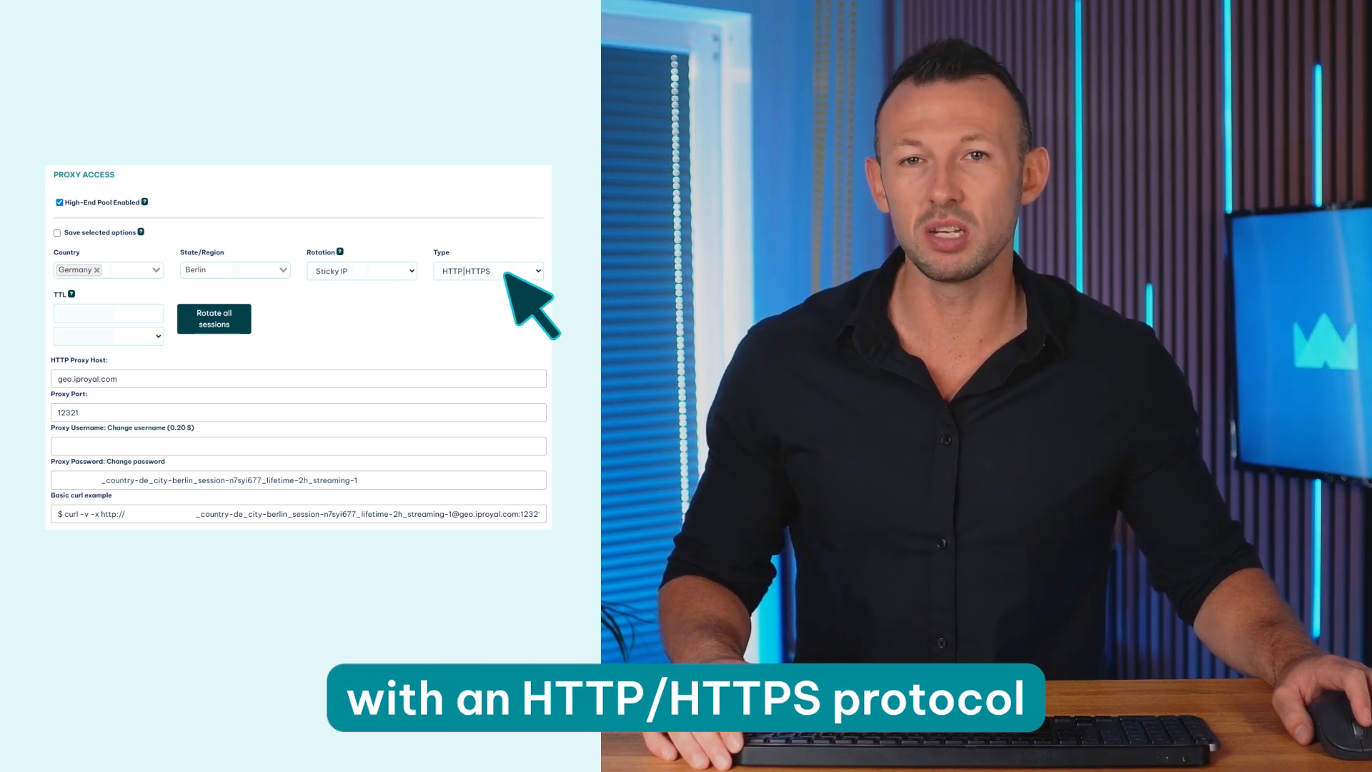
type("2")
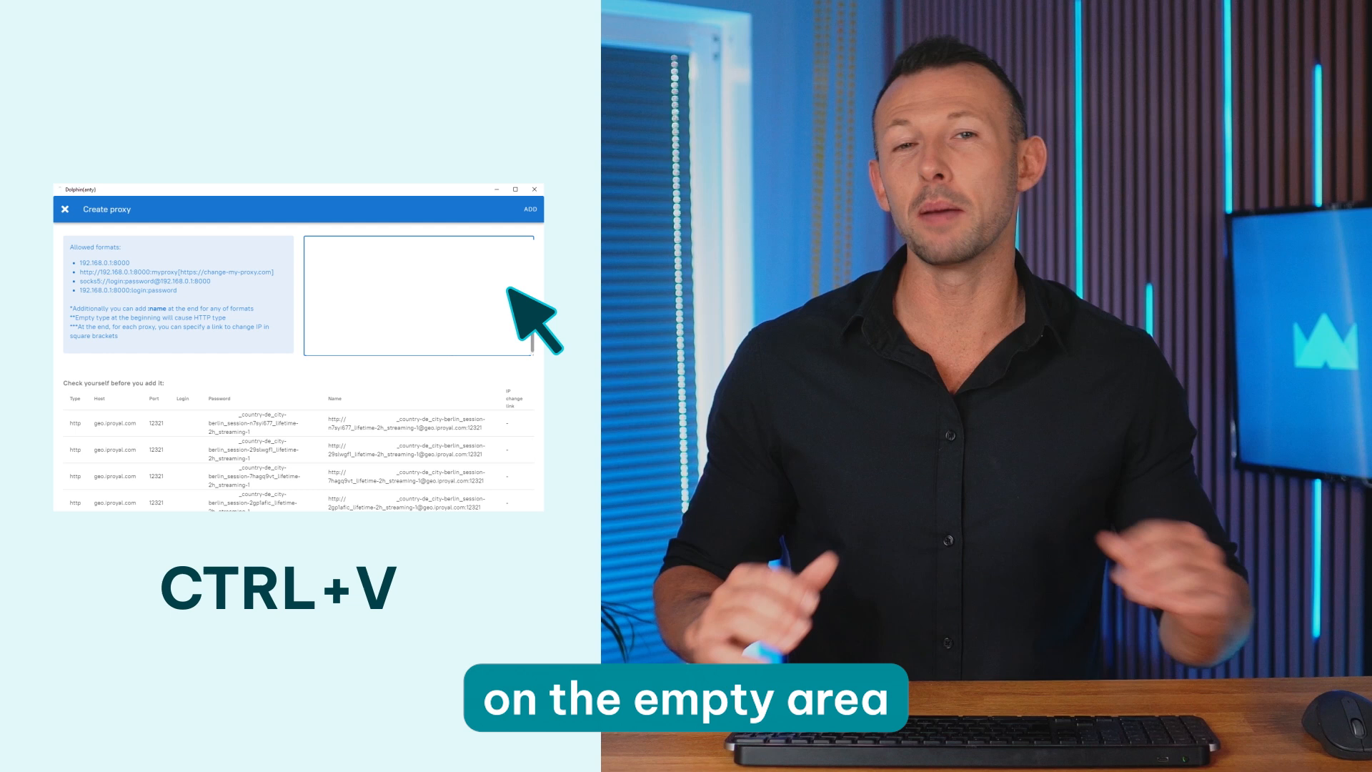
Paste the IPRoyal Berlin proxy list, add it as saved proxies and edit the Berlin 1 entry.
key("ctrl+v")
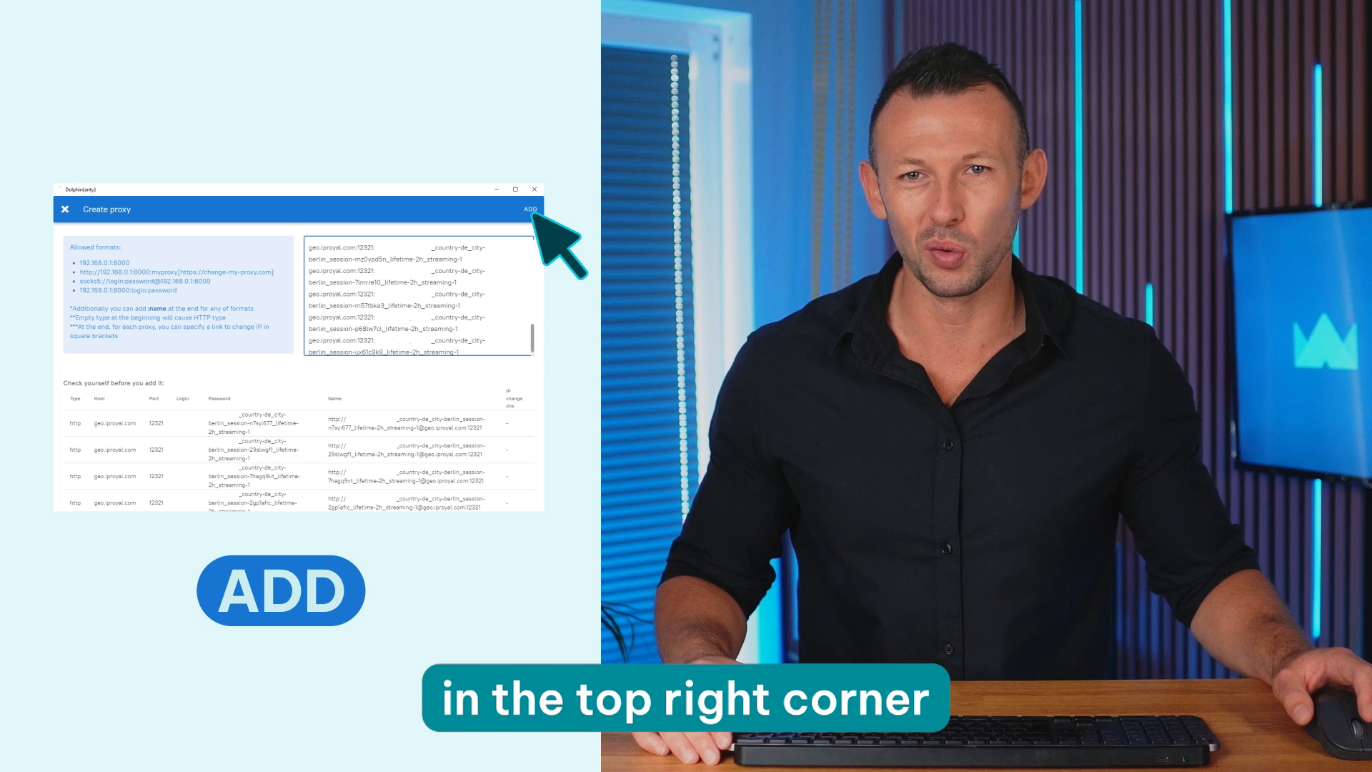
left_click(530, 209)
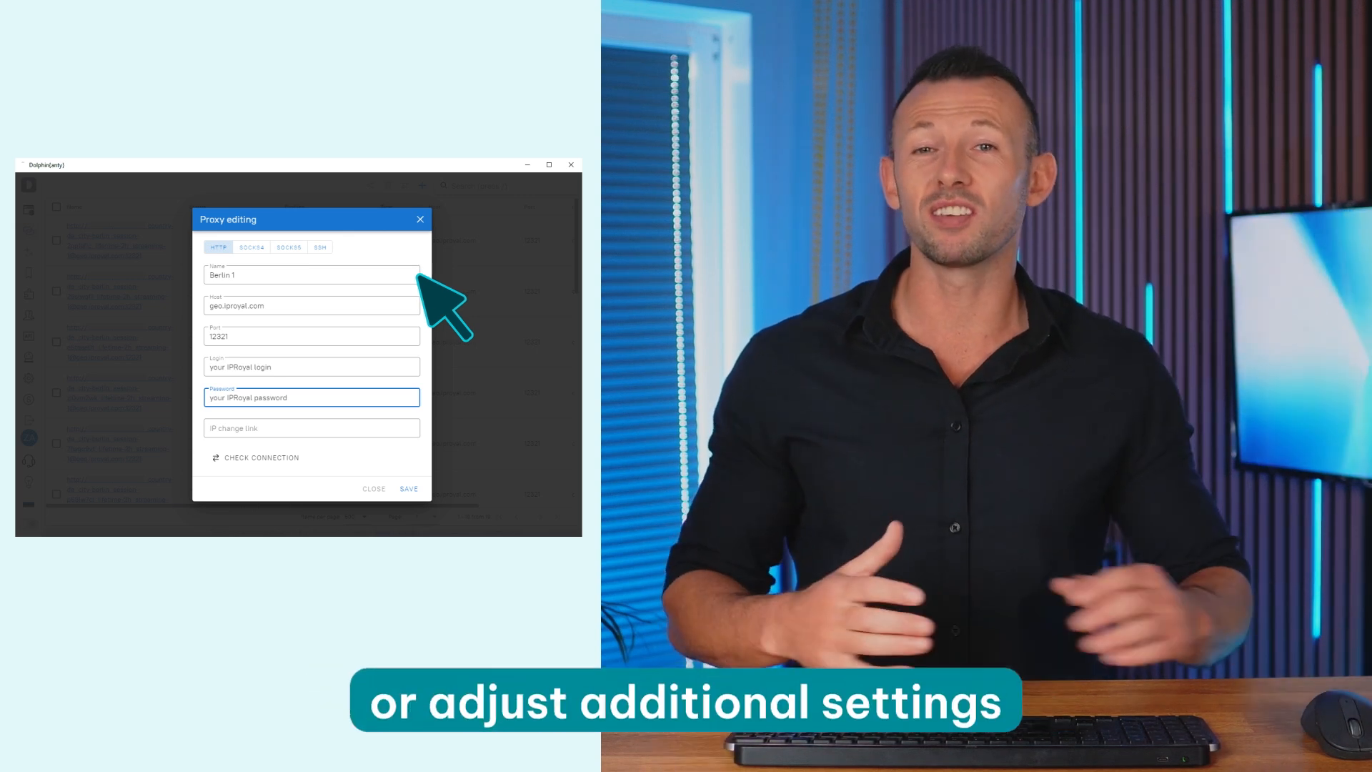
left_click(373, 489)
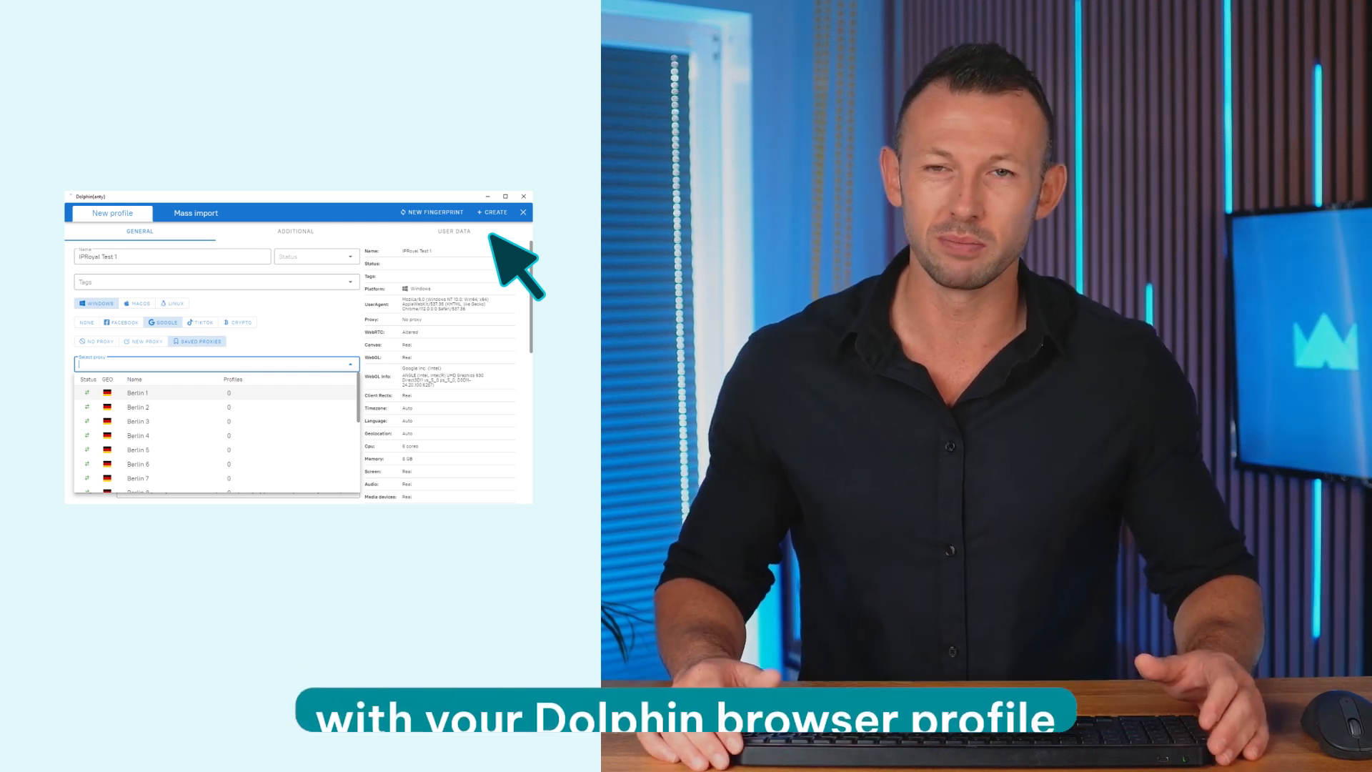
mouse_move(325, 268)
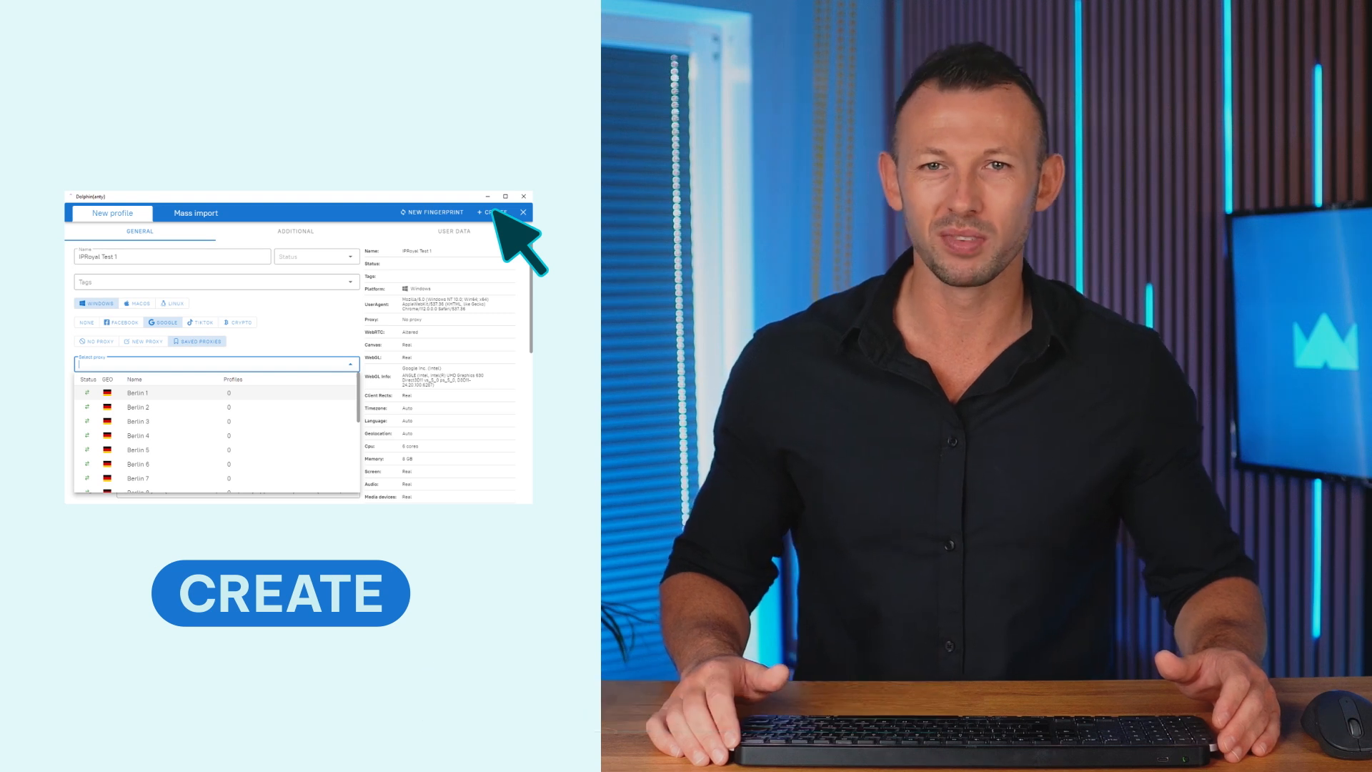
Create the IPRoyal Test 1 browser profile for the IP2Location check.
left_click(492, 212)
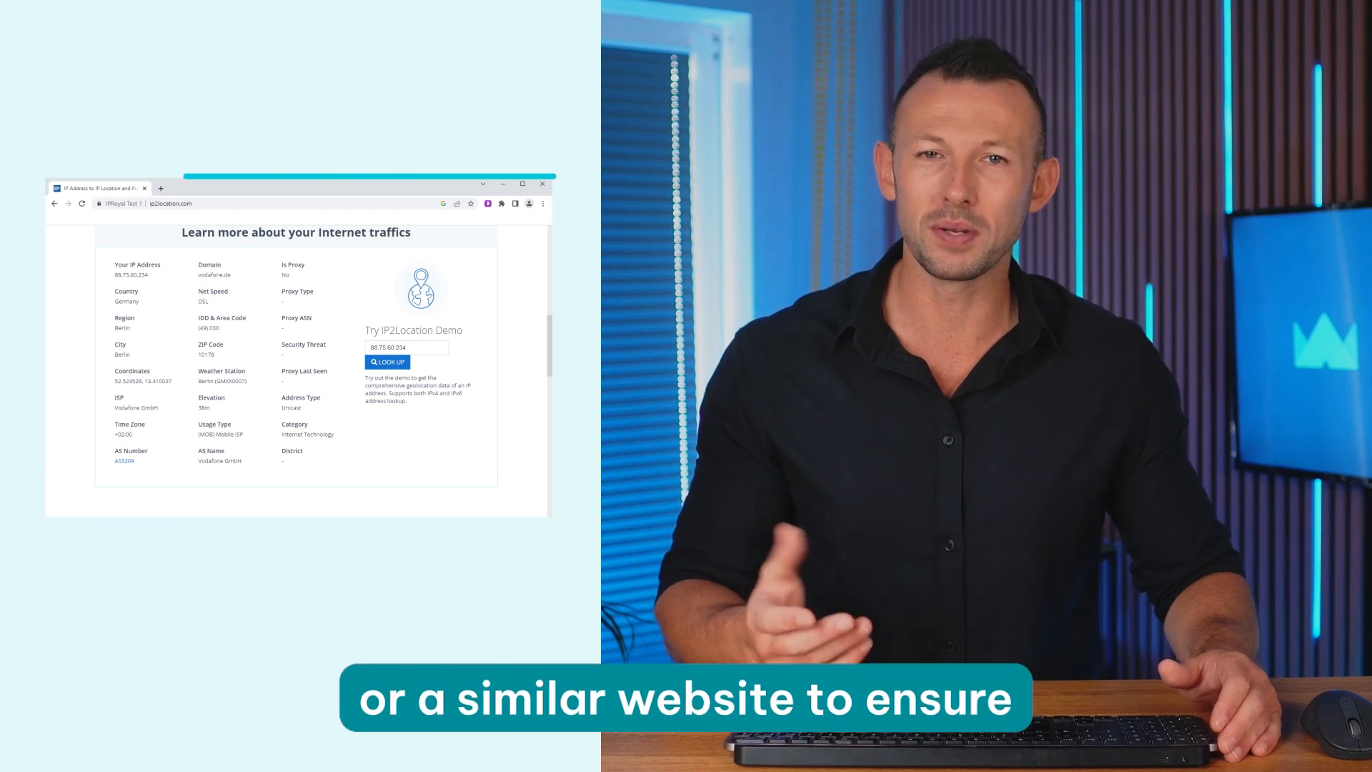